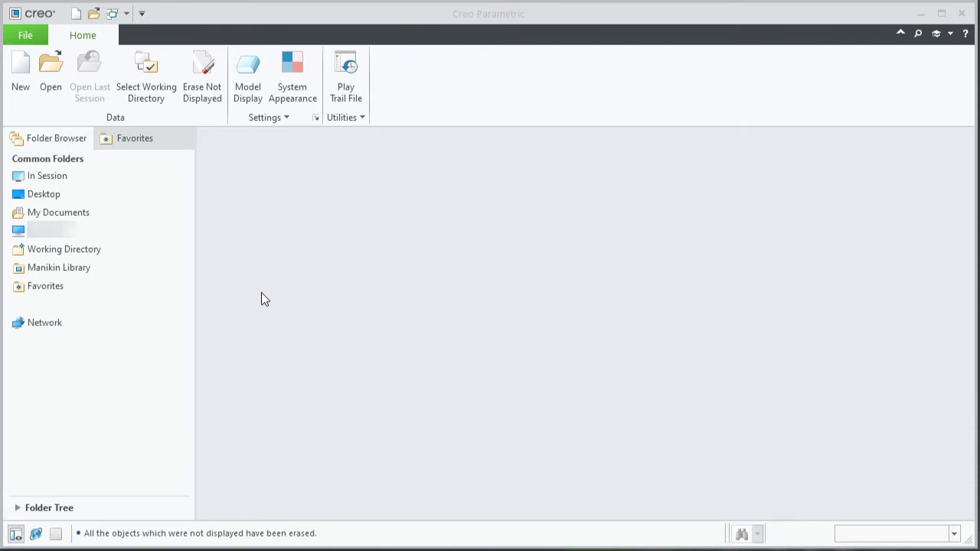
- Start opening a file and browse into the Models folder
left_click(50, 73)
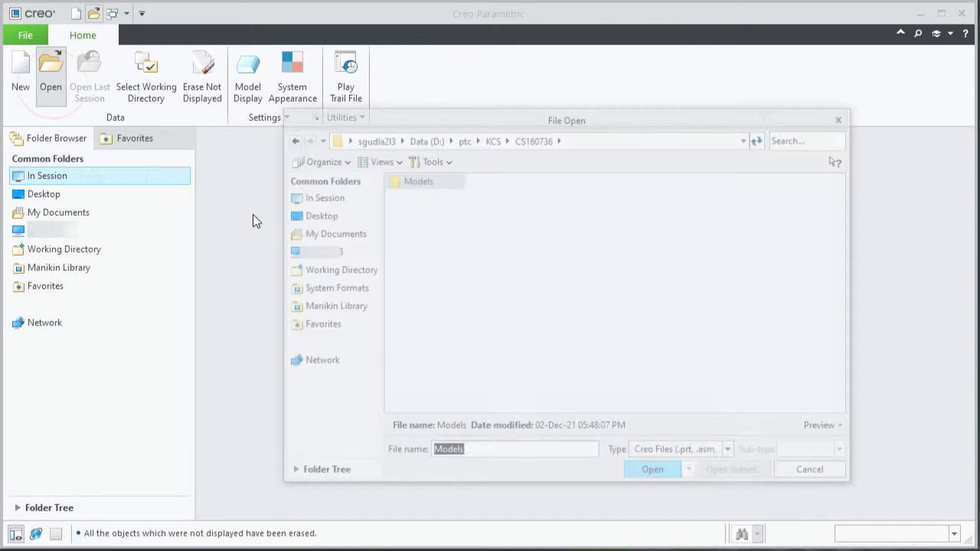
double_click(419, 180)
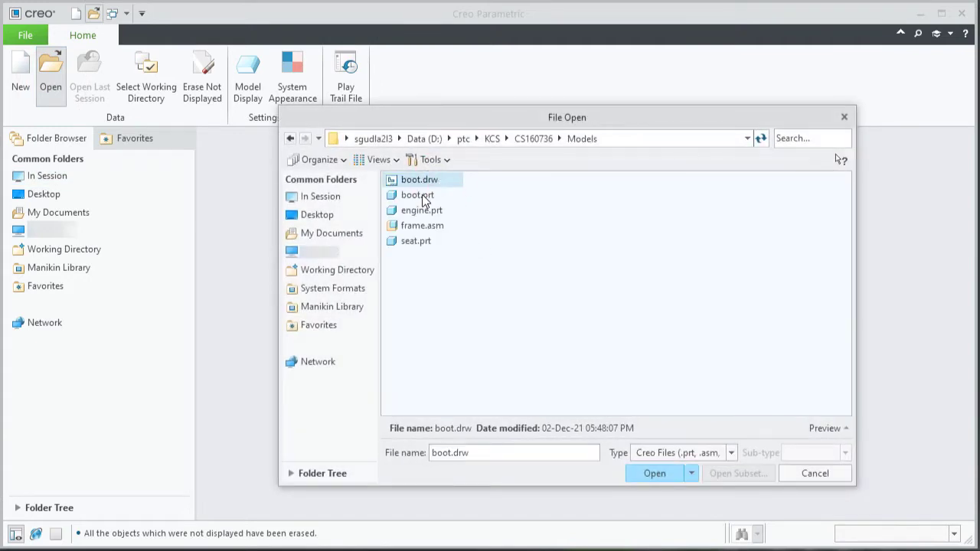
- Open boot.prt and display Extrude 2's sketch dimensions for editing
left_click(654, 473)
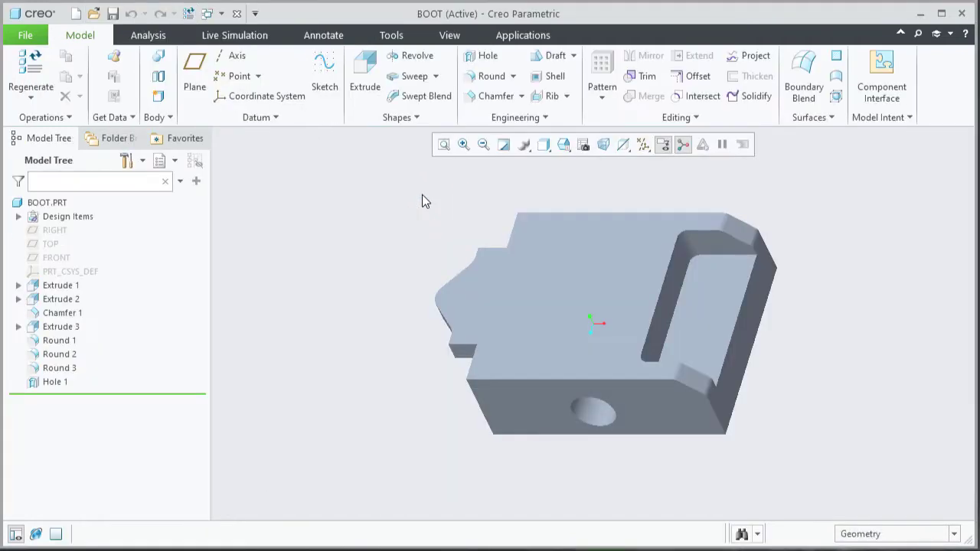
mouse_move(237, 308)
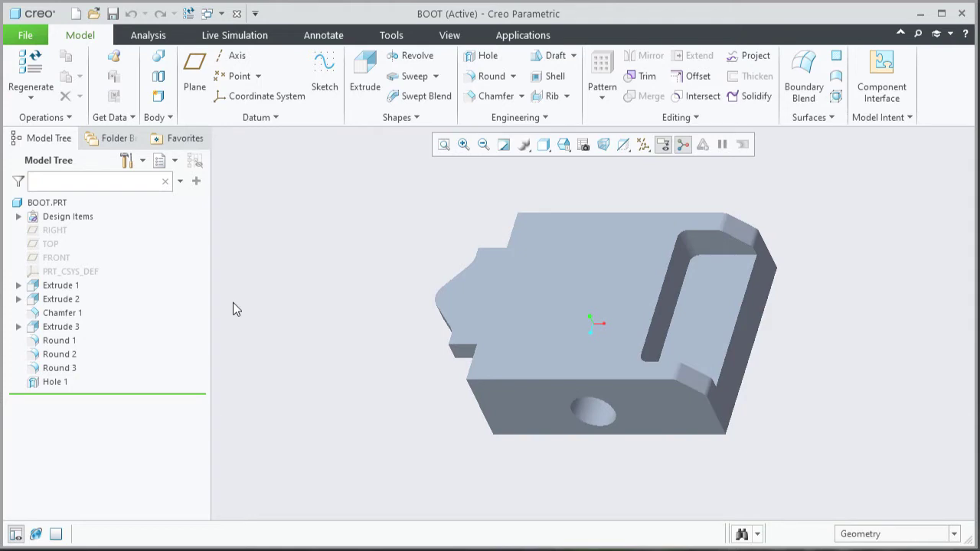
mouse_move(68, 307)
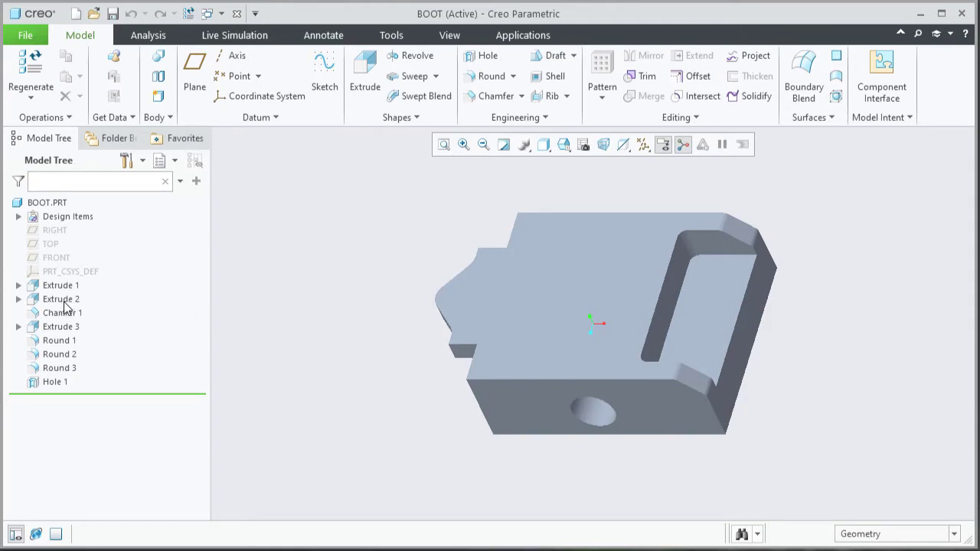
left_click(62, 299)
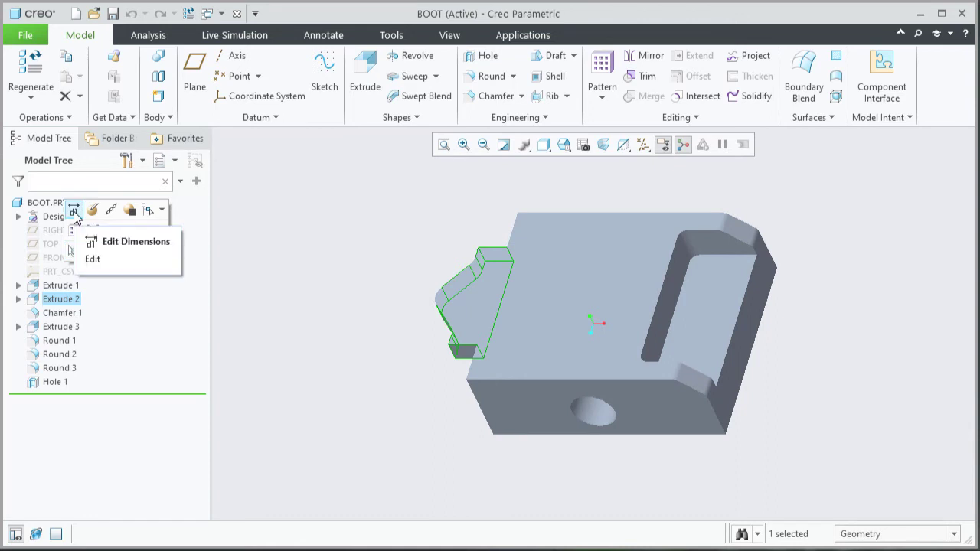
left_click(136, 241)
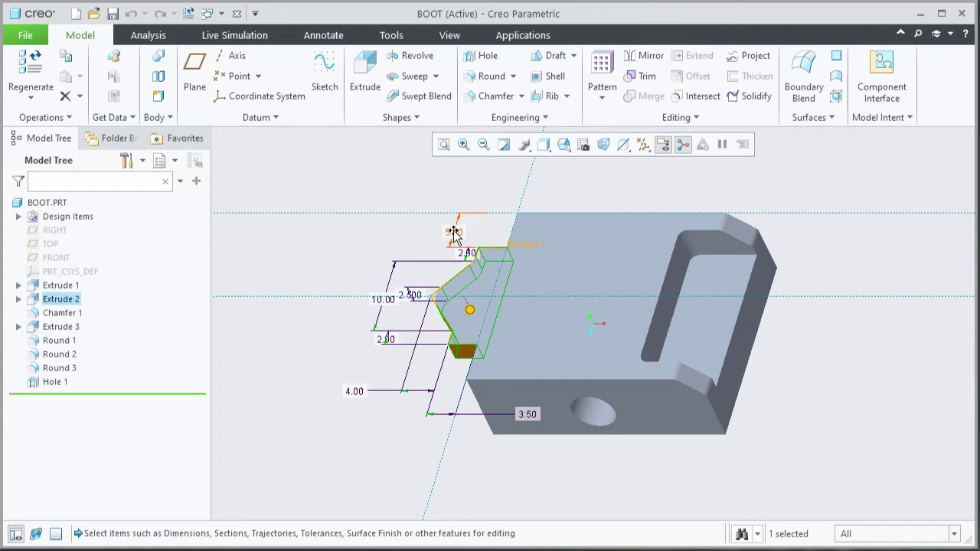
- Set the 5.00 dimension's precision to 0.1234 so it reads 5.0000
left_click(455, 232)
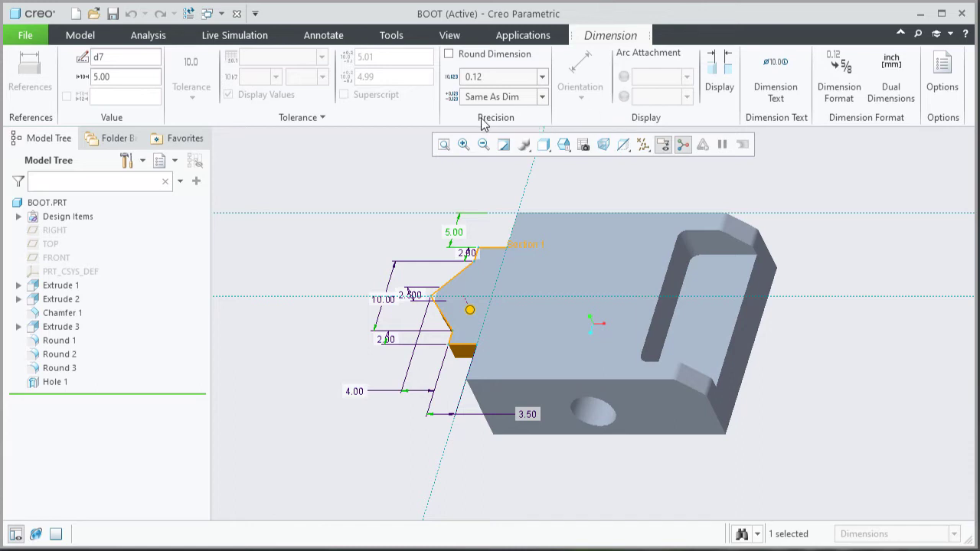
mouse_move(504, 79)
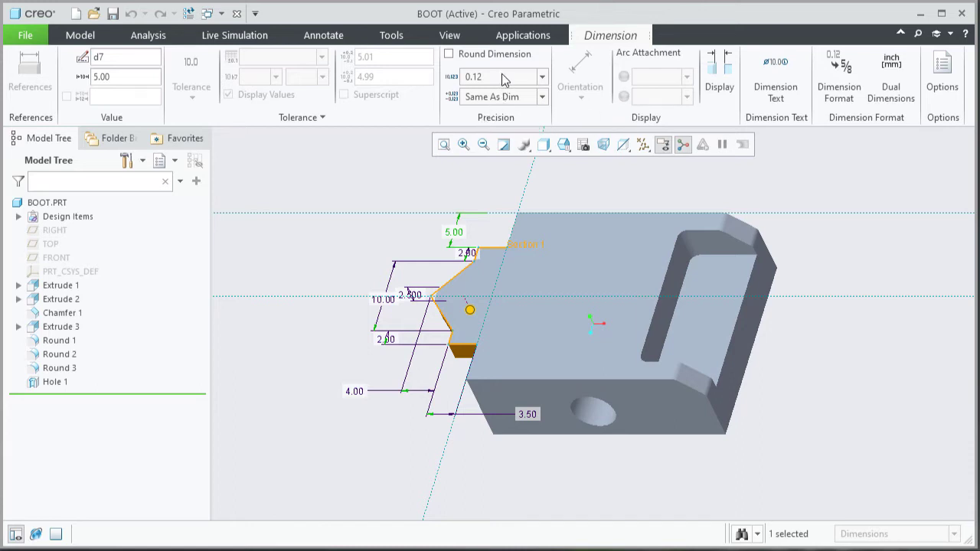
left_click(543, 77)
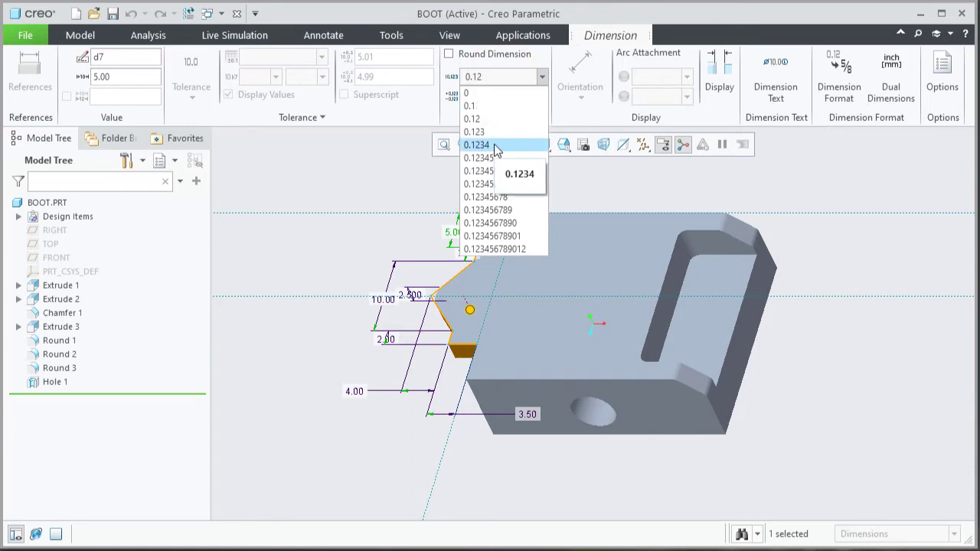
left_click(477, 145)
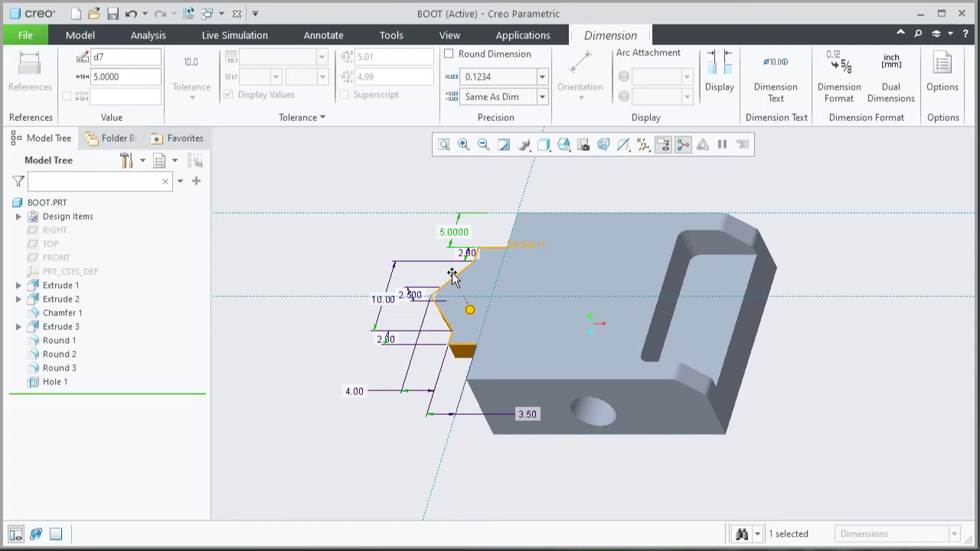
mouse_move(490, 232)
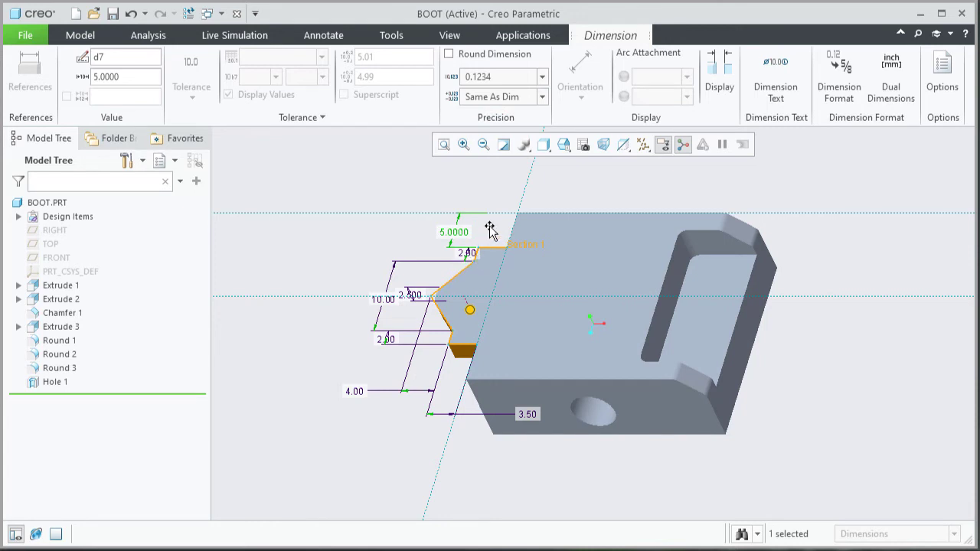
mouse_move(407, 189)
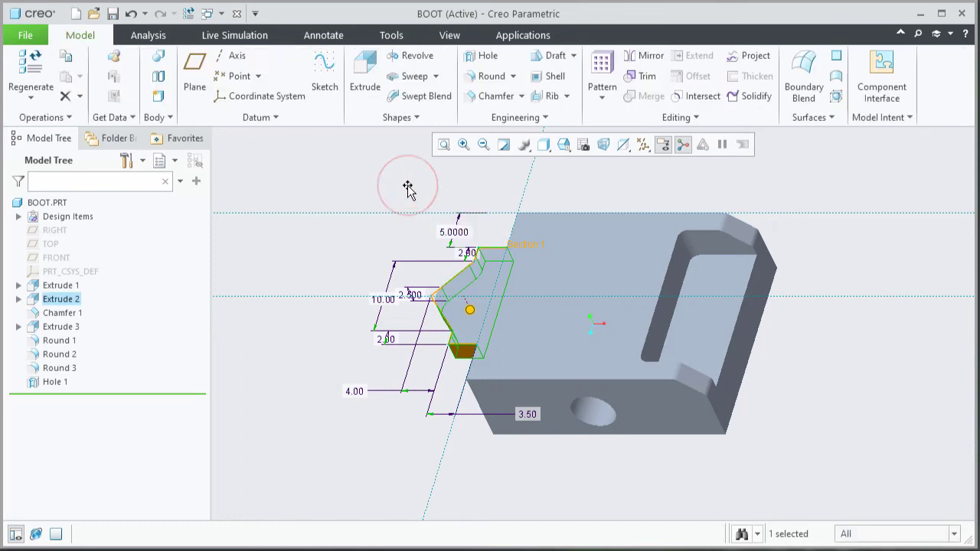
mouse_move(393, 322)
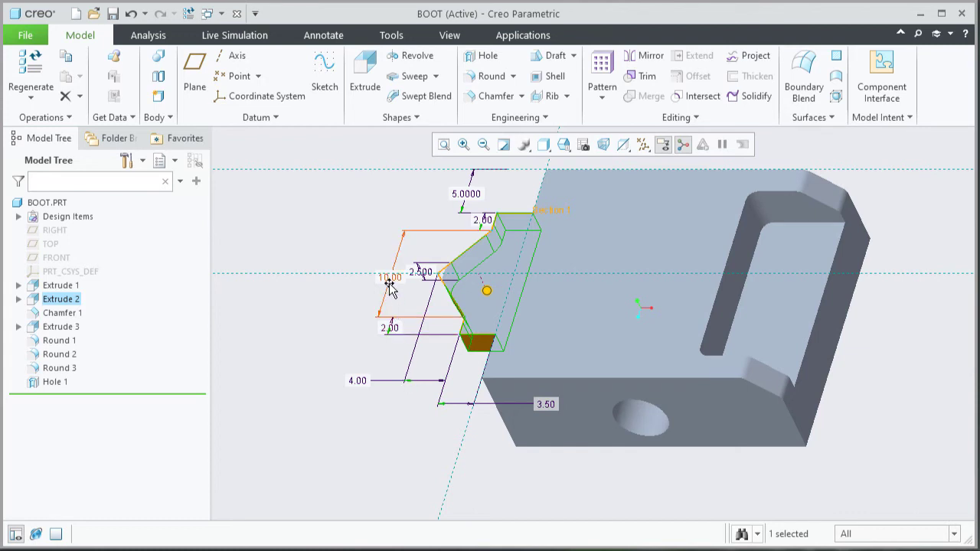
- Select the 10.00, 2.00 and remaining dimensions and set precision to 0.1234
left_click(389, 277)
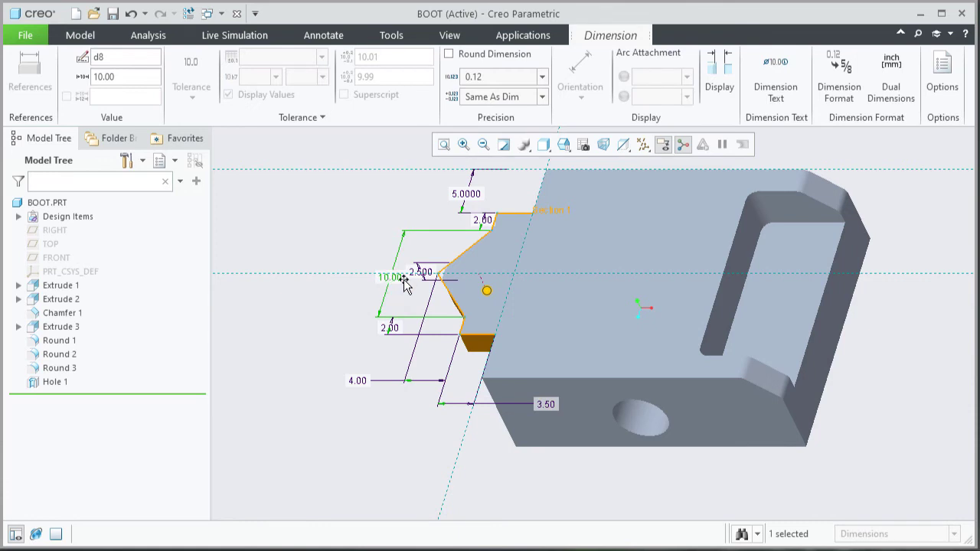
left_click(391, 327)
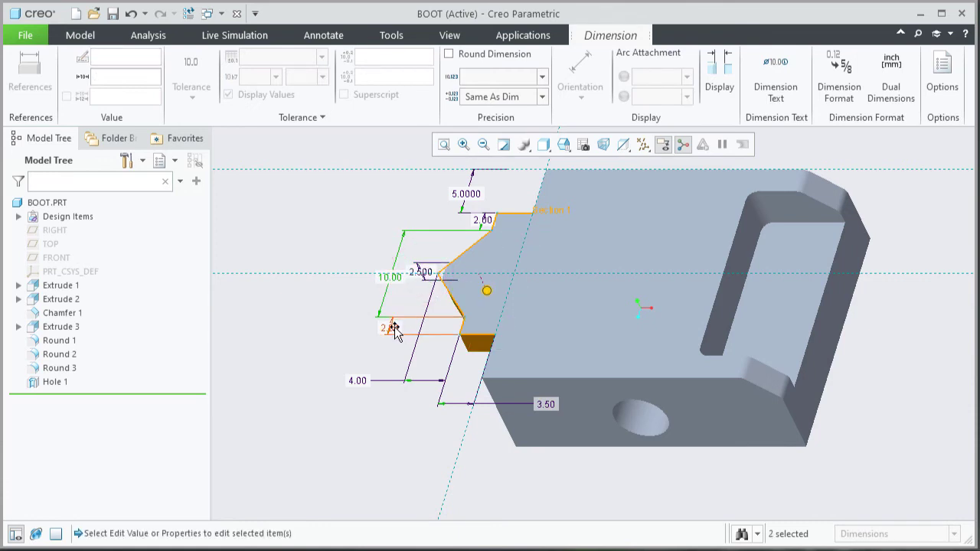
left_click(546, 403)
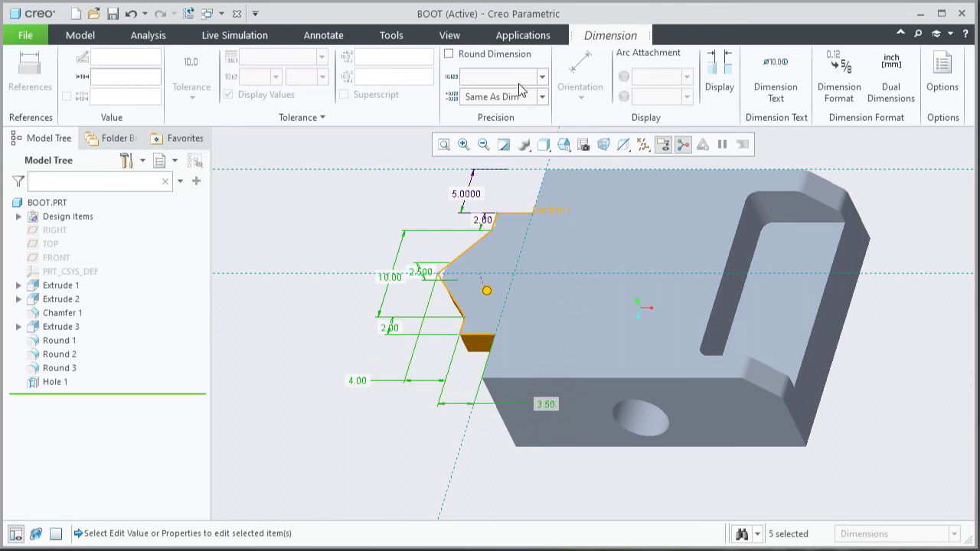
left_click(542, 77)
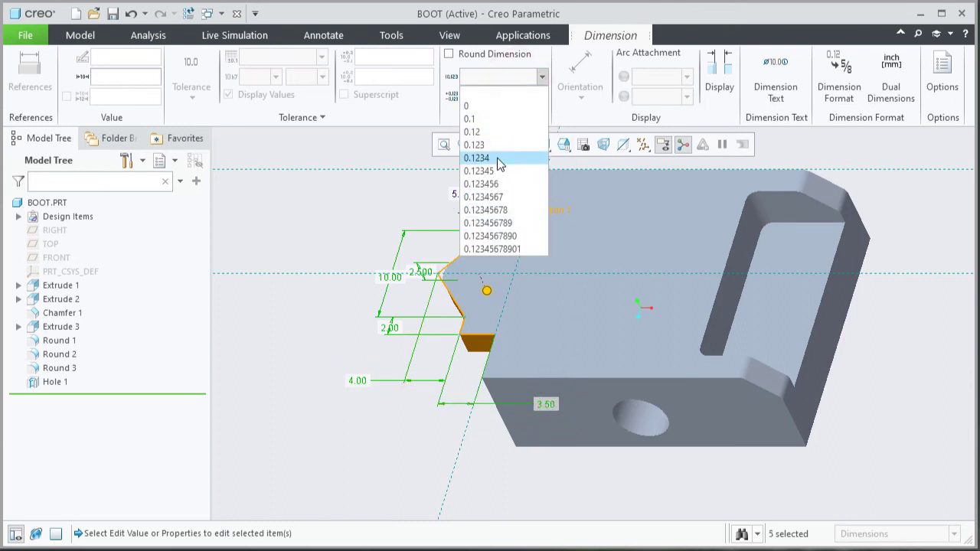
left_click(476, 157)
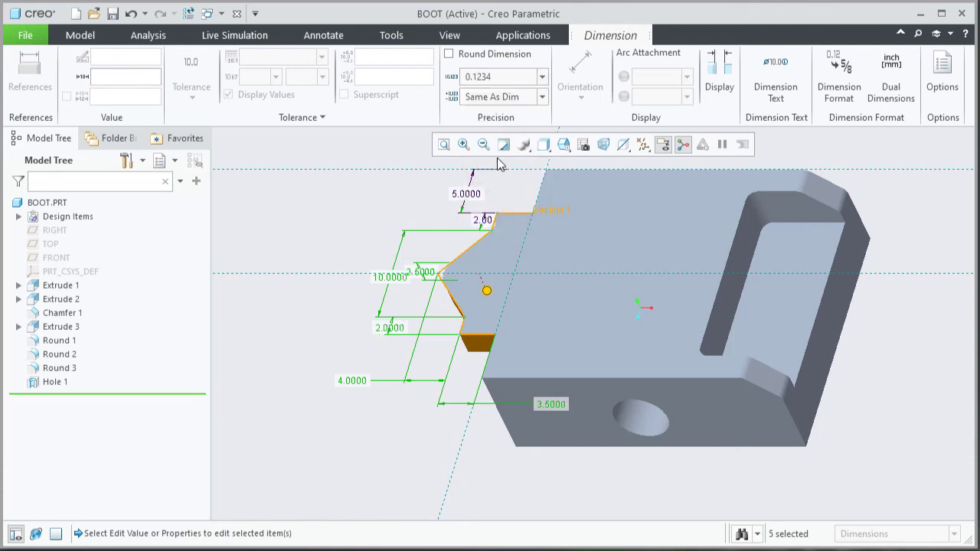
mouse_move(361, 197)
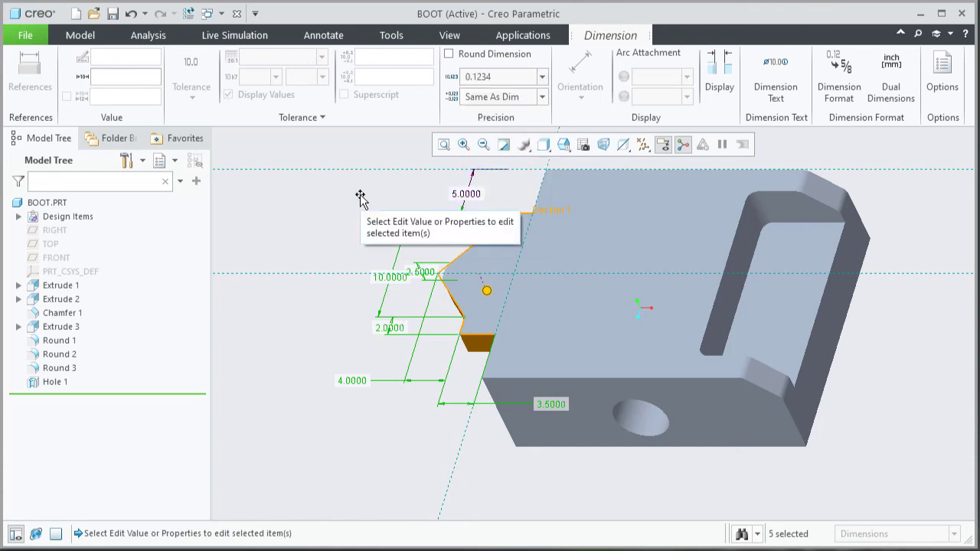